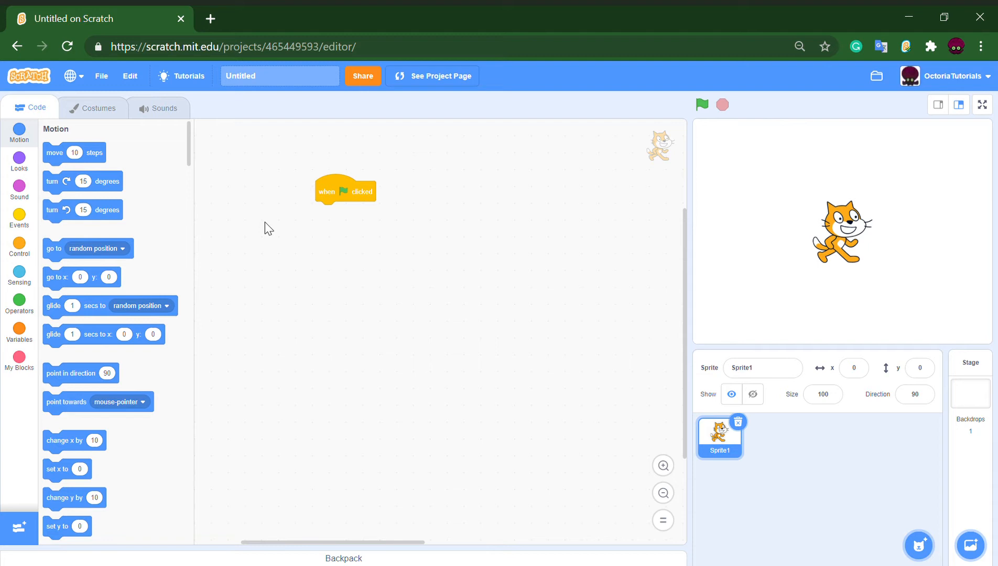
Step: Browse the Operators and Sensing palettes, trying out blocks, and return to Operators
{"action": "left_click", "coordinate": [19, 300]}
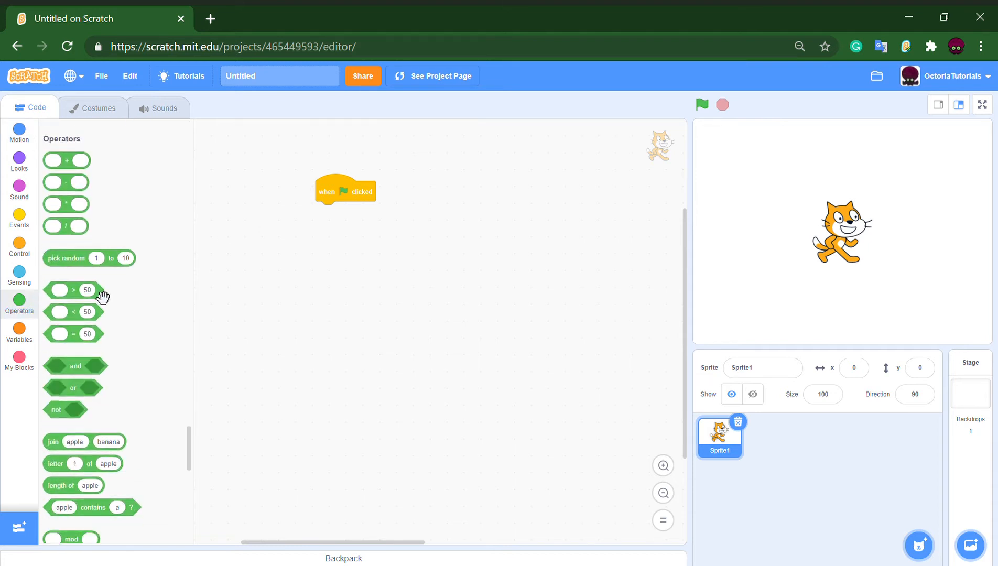
{"action": "scroll", "scroll_direction": "down", "scroll_amount": 3}
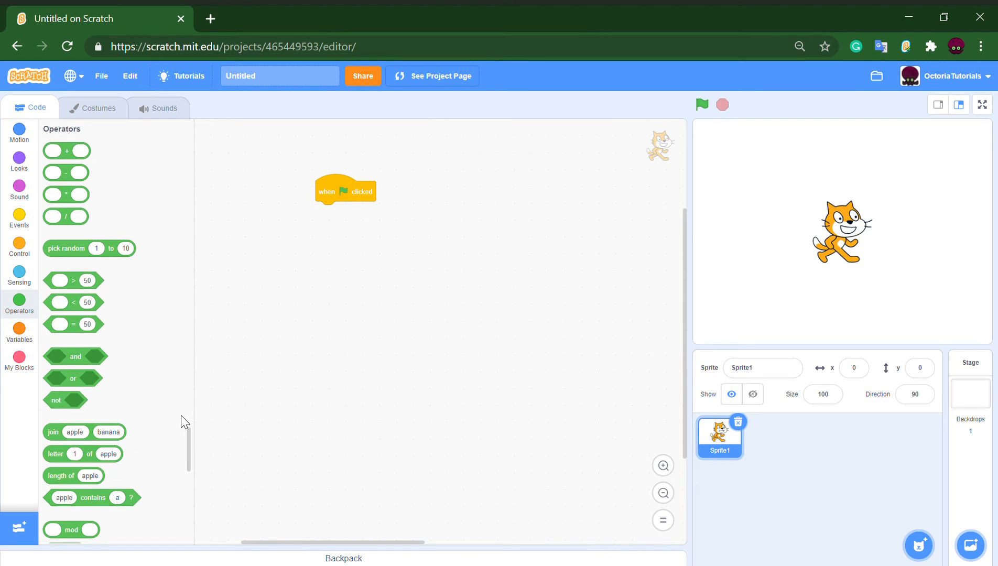
{"action": "mouse_move", "coordinate": [92, 314]}
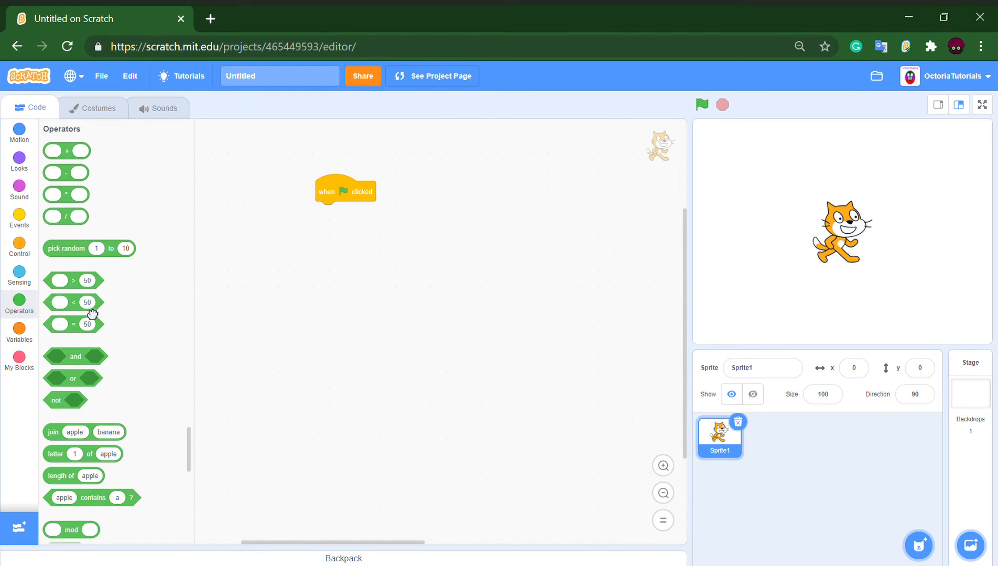
{"action": "left_click_drag", "start_coordinate": [73, 302], "coordinate": [422, 326]}
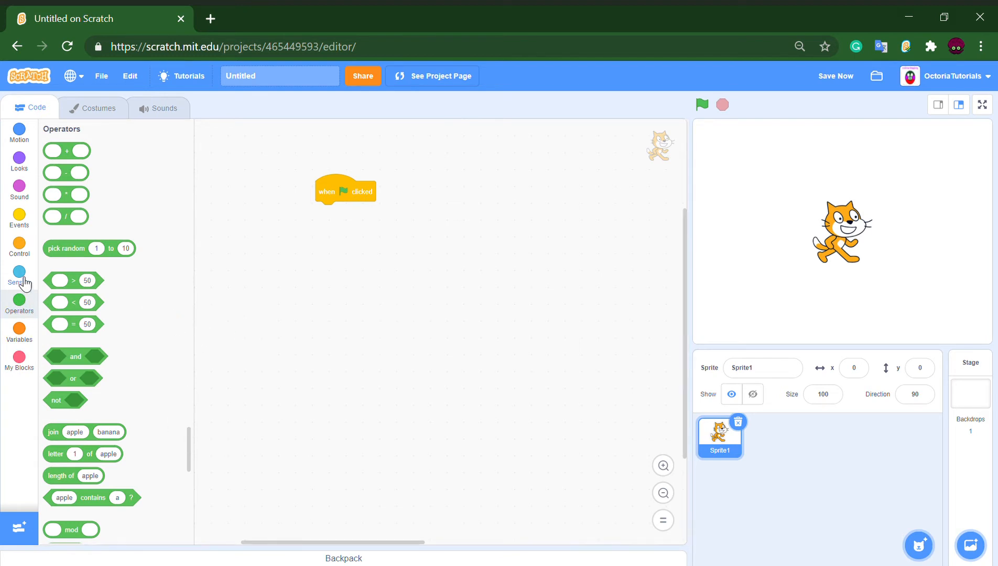
{"action": "left_click", "coordinate": [19, 276]}
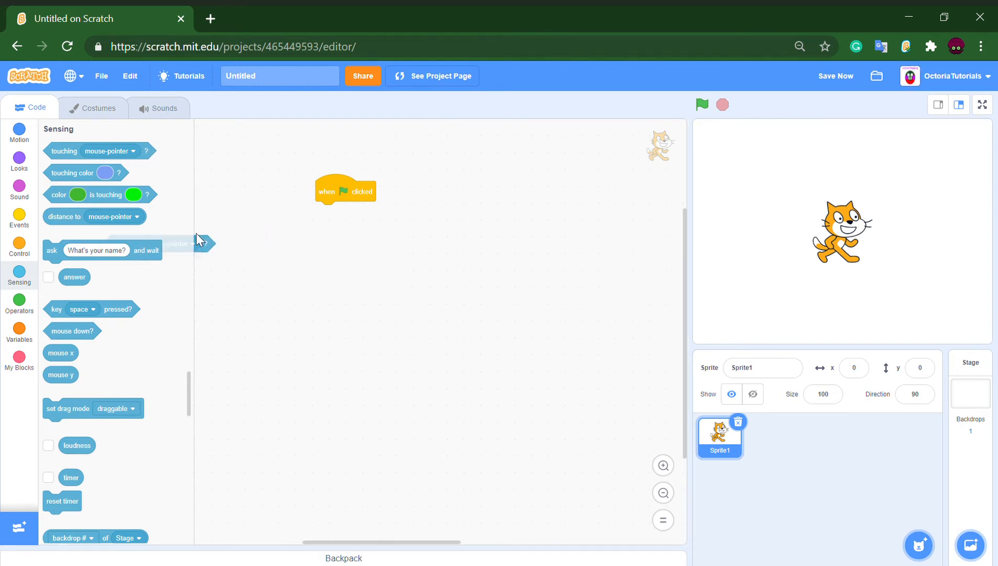
{"action": "mouse_move", "coordinate": [181, 314]}
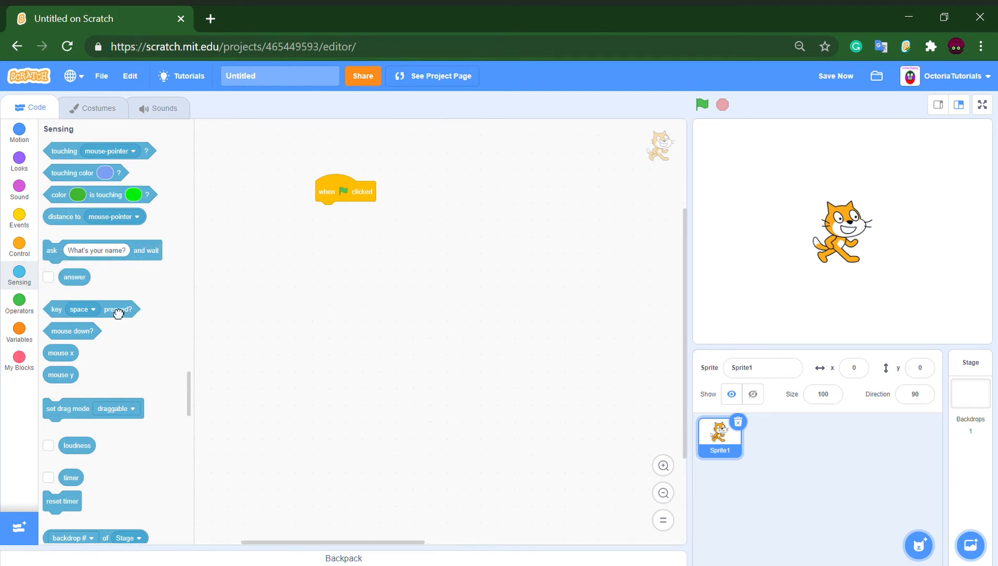
{"action": "left_click_drag", "start_coordinate": [91, 309], "coordinate": [330, 285]}
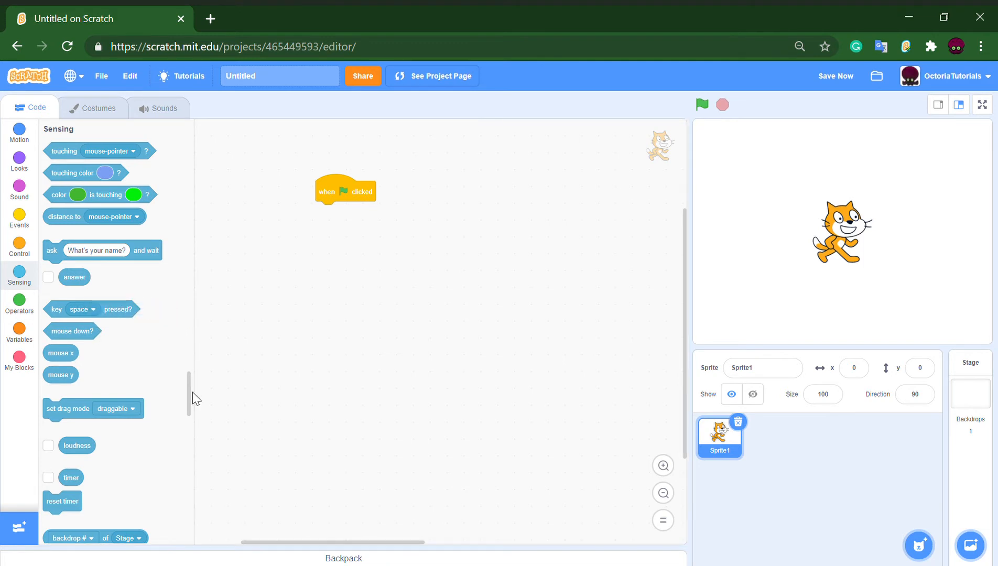
{"action": "left_click", "coordinate": [19, 303]}
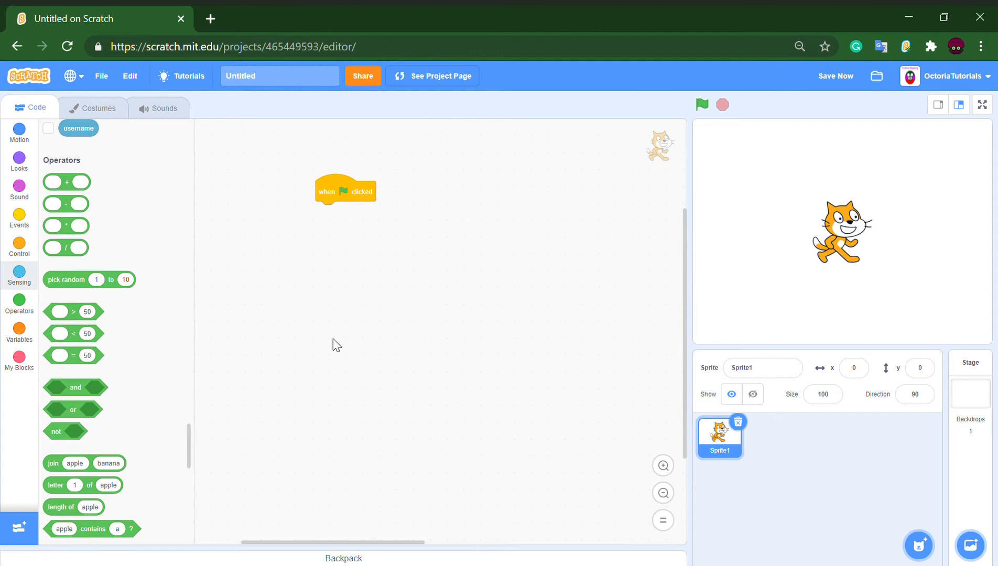
{"action": "left_click_drag", "start_coordinate": [74, 355], "coordinate": [363, 367]}
{"action": "type", "text": "50"}
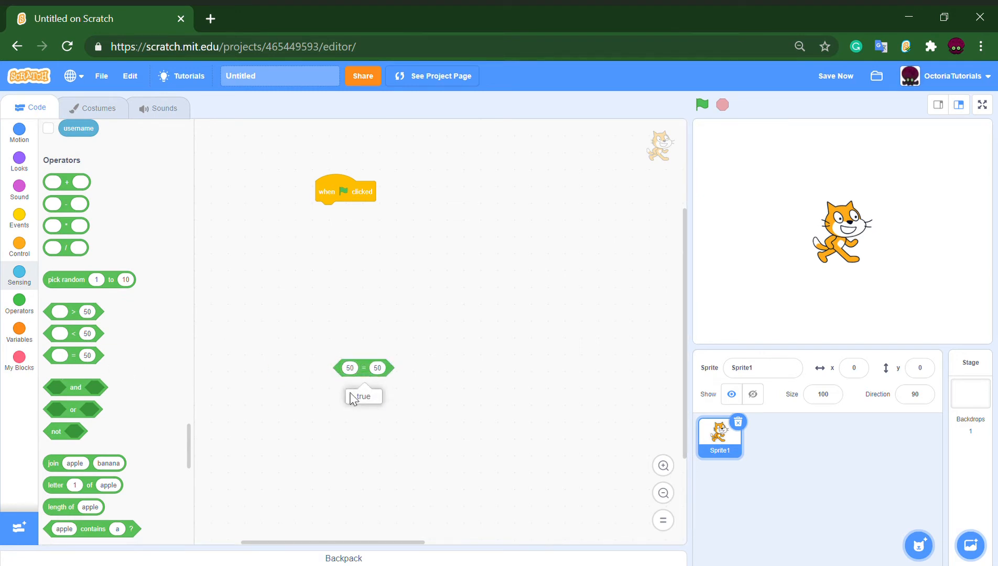
{"action": "type", "text": "1"}
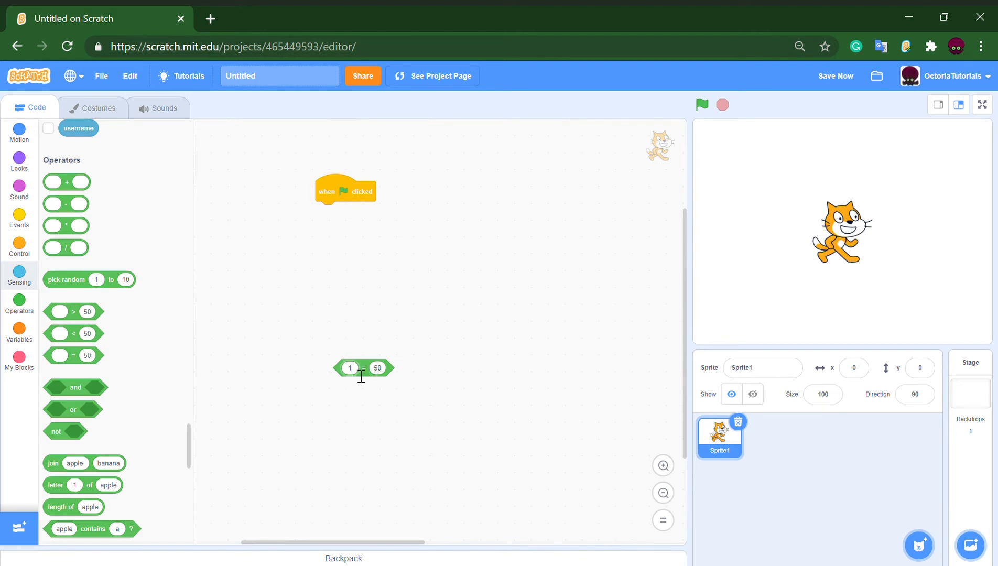
{"action": "left_click_drag", "start_coordinate": [363, 368], "coordinate": [108, 374]}
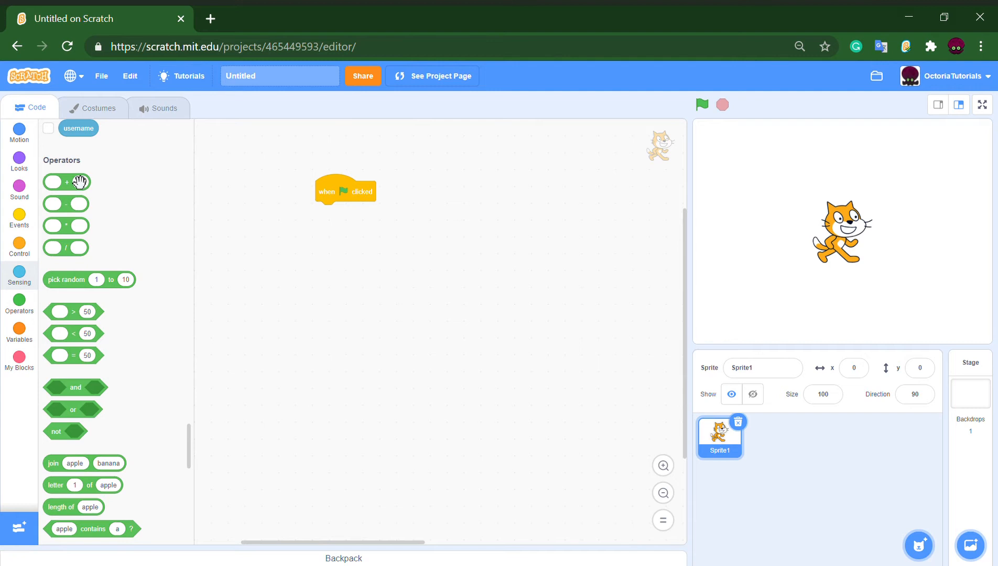
{"action": "mouse_move", "coordinate": [76, 251]}
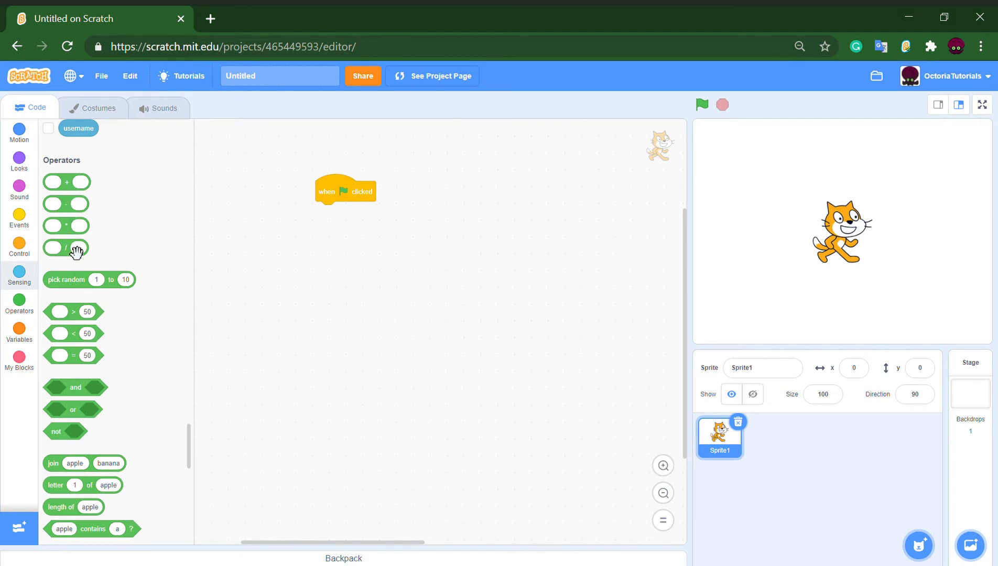
{"action": "mouse_move", "coordinate": [22, 284]}
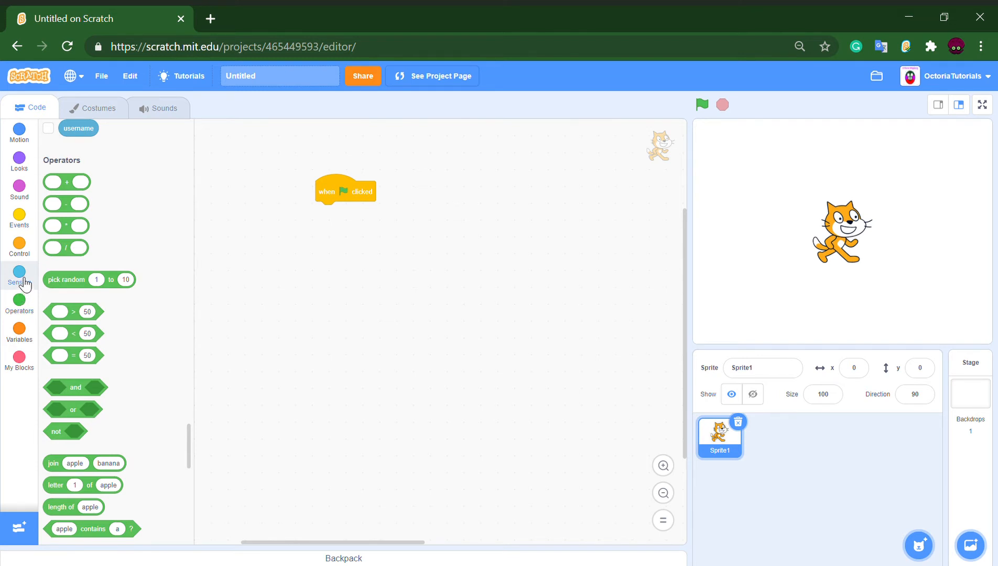
Step: Browse the Sensing palette, then return to the Operators blocks
{"action": "left_click", "coordinate": [19, 276]}
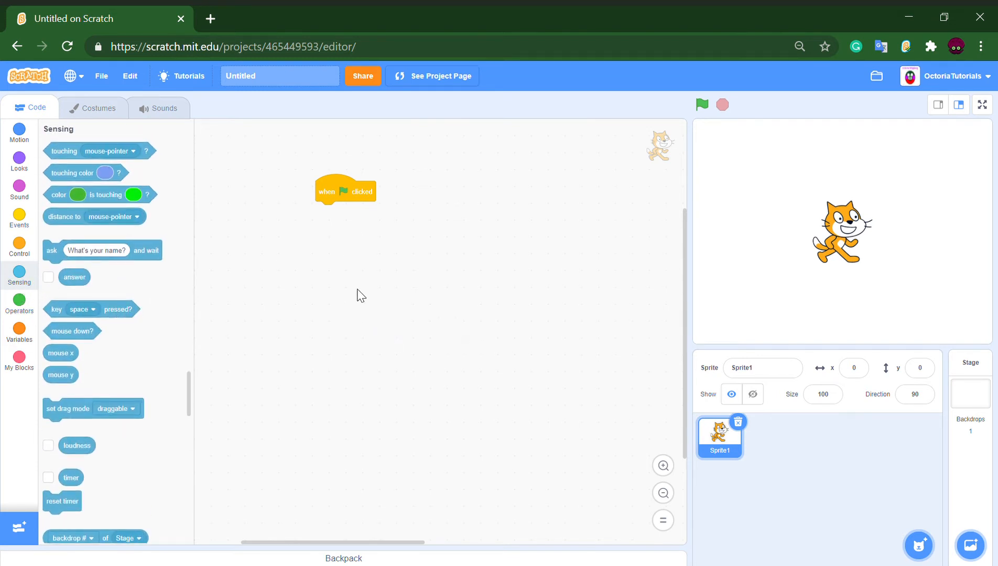
{"action": "mouse_move", "coordinate": [388, 269]}
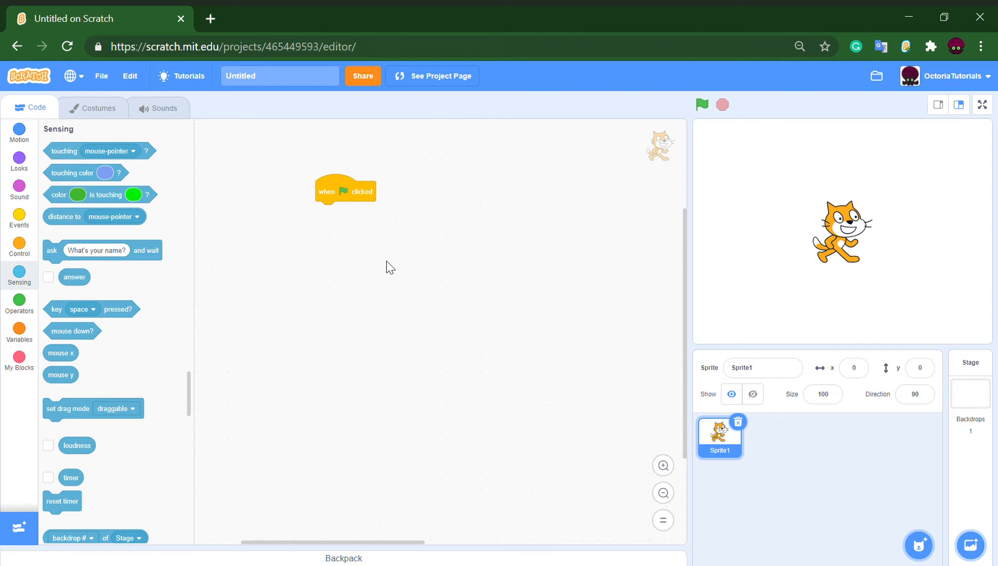
{"action": "mouse_move", "coordinate": [420, 241]}
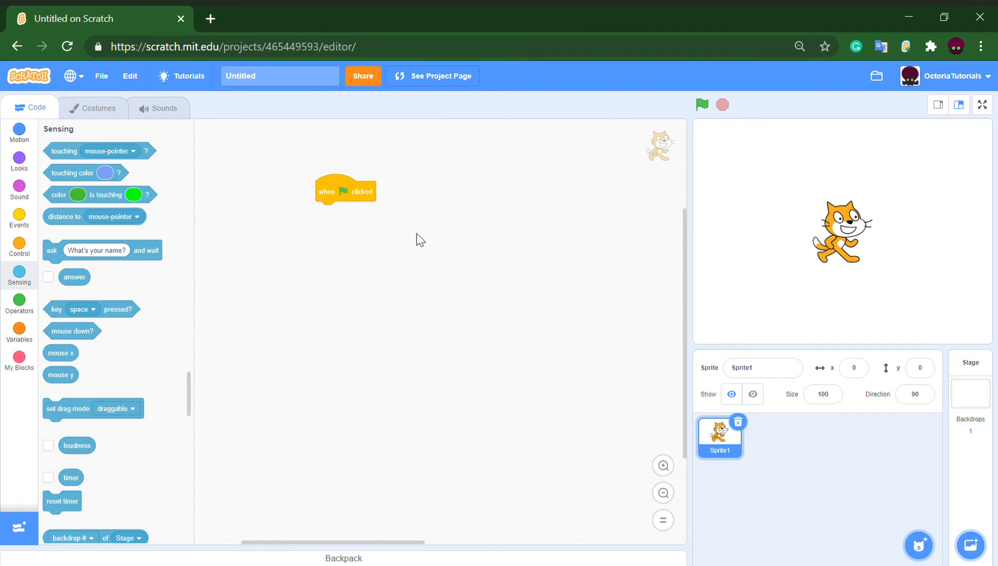
{"action": "mouse_move", "coordinate": [546, 225]}
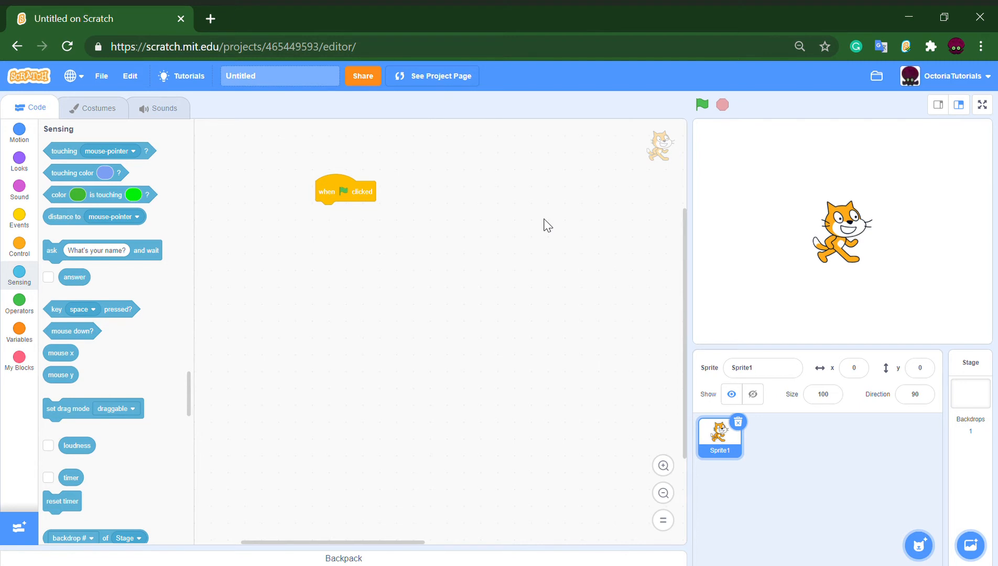
{"action": "mouse_move", "coordinate": [74, 371]}
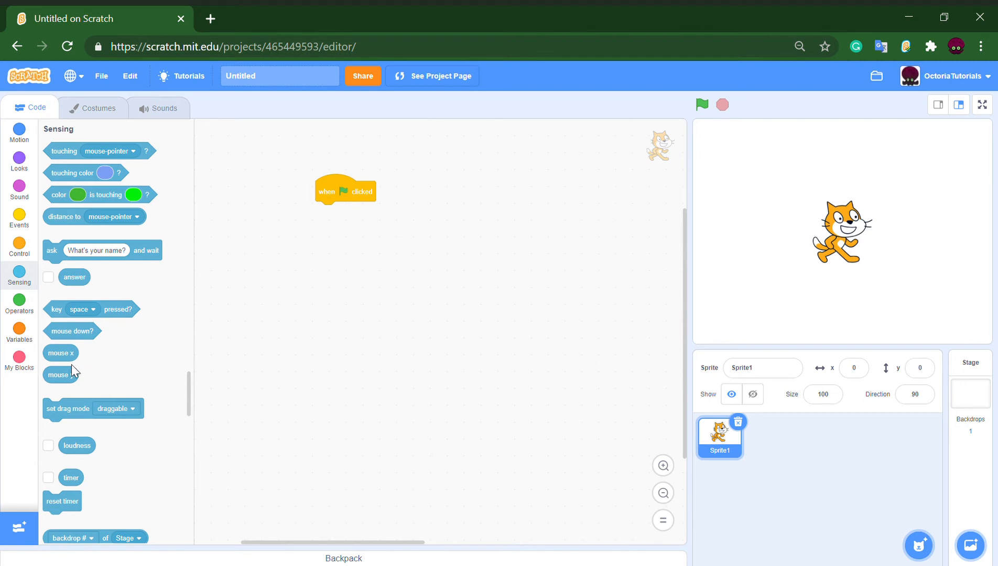
{"action": "mouse_move", "coordinate": [19, 306]}
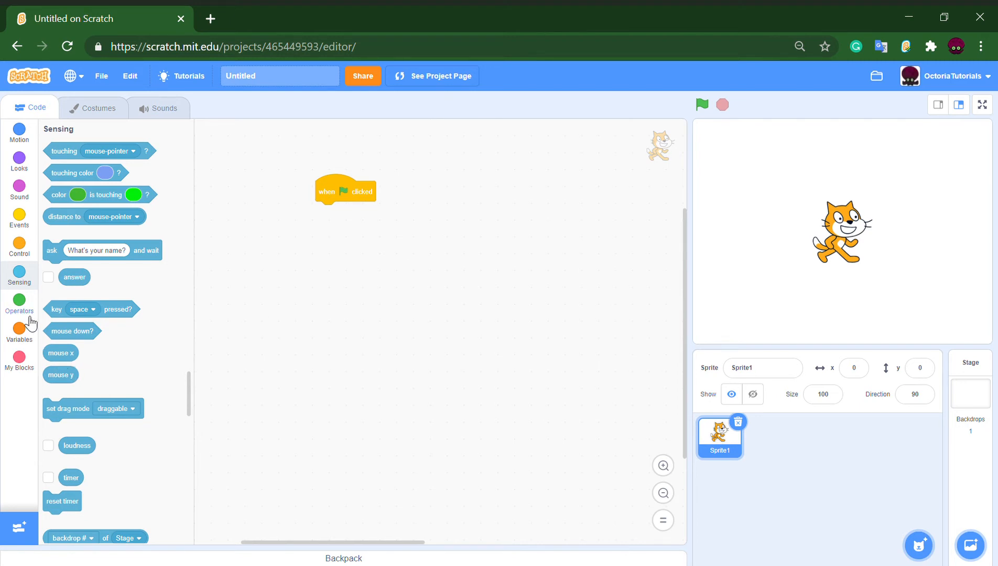
{"action": "left_click", "coordinate": [19, 303]}
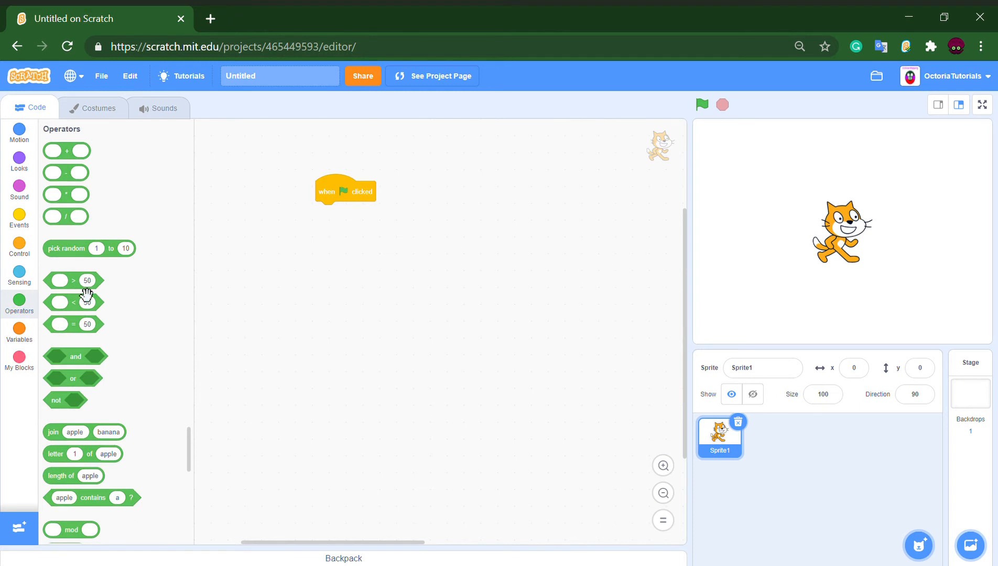
{"action": "mouse_move", "coordinate": [66, 180]}
{"action": "type", "text": "0"}
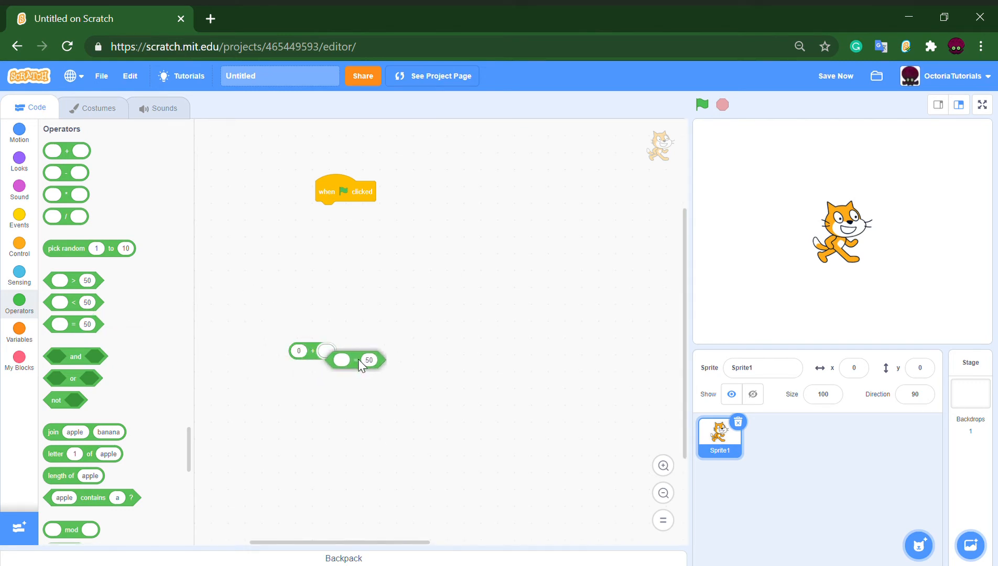
Step: Nest the comparison block in the addition's second slot with 50 as its value
{"action": "left_click_drag", "start_coordinate": [354, 360], "coordinate": [427, 384]}
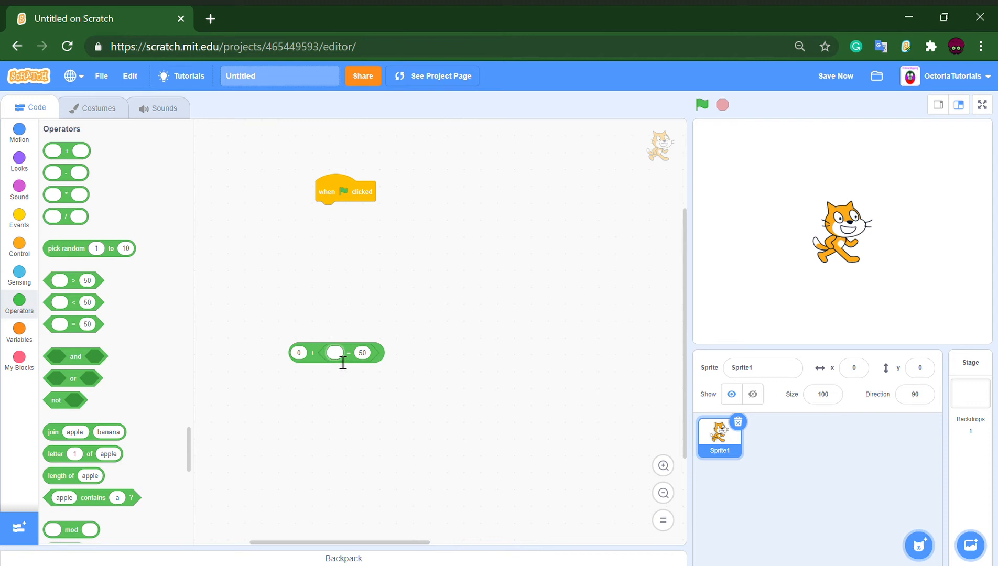
{"action": "type", "text": "50"}
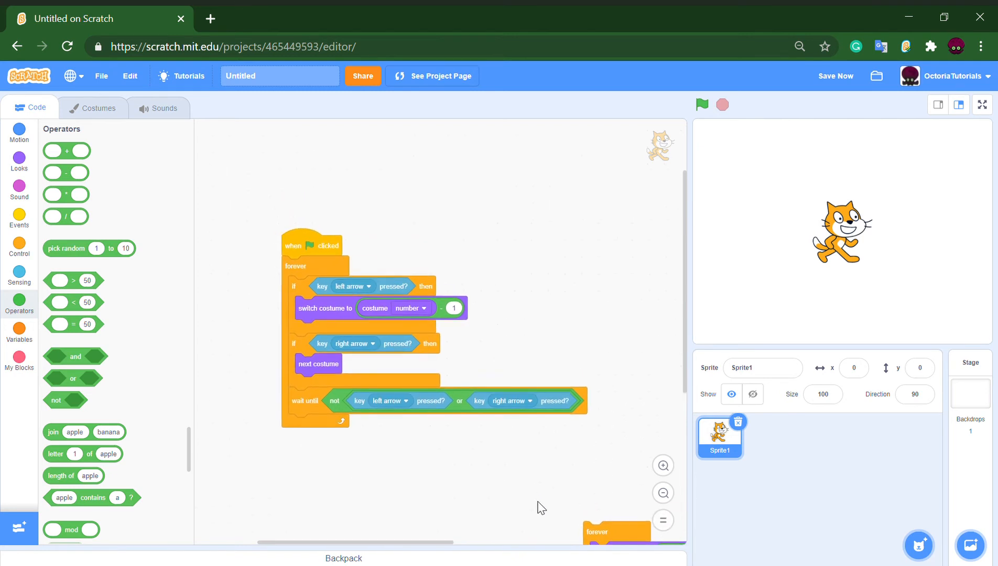
{"action": "left_click", "coordinate": [702, 104]}
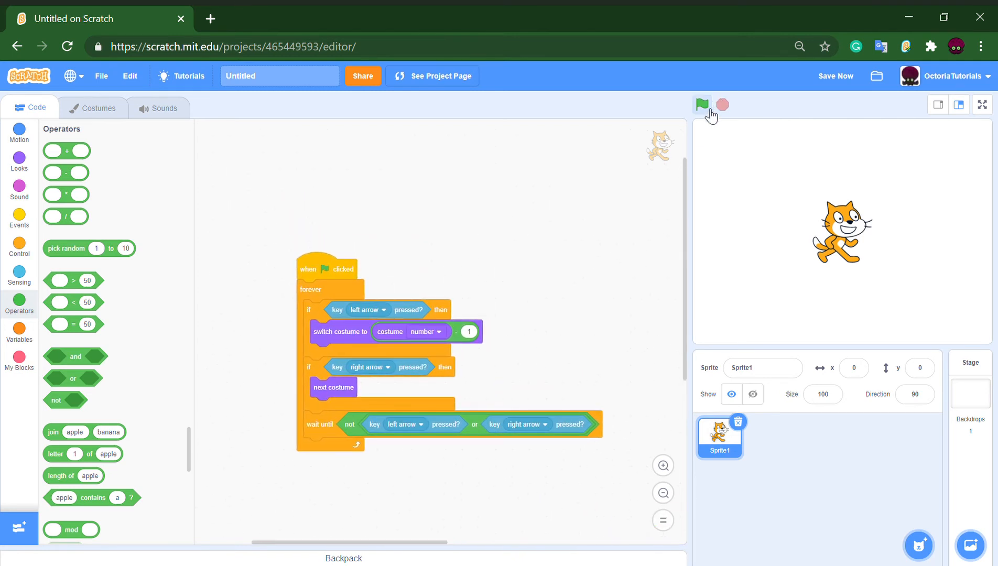
{"action": "mouse_move", "coordinate": [364, 316]}
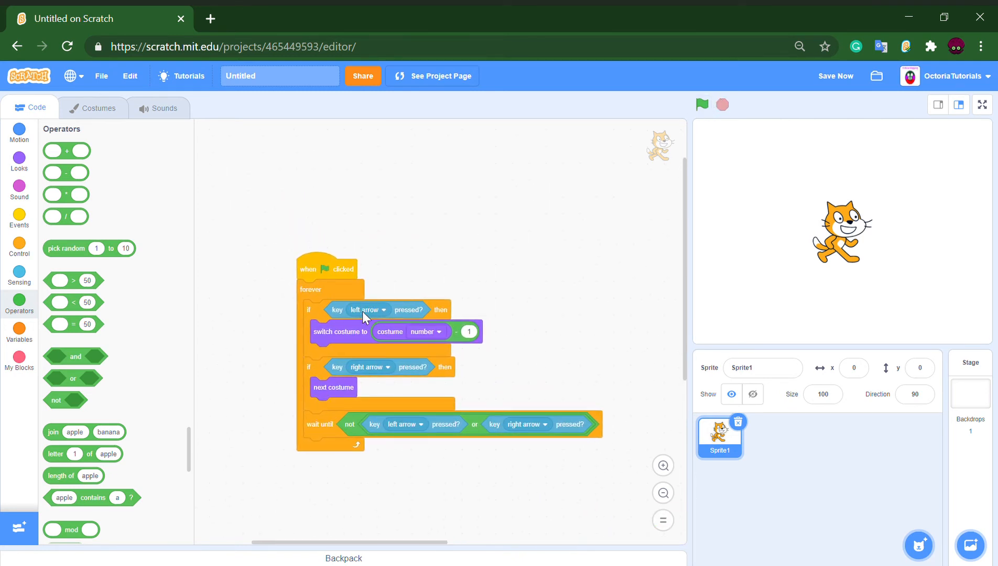
{"action": "left_click", "coordinate": [701, 104]}
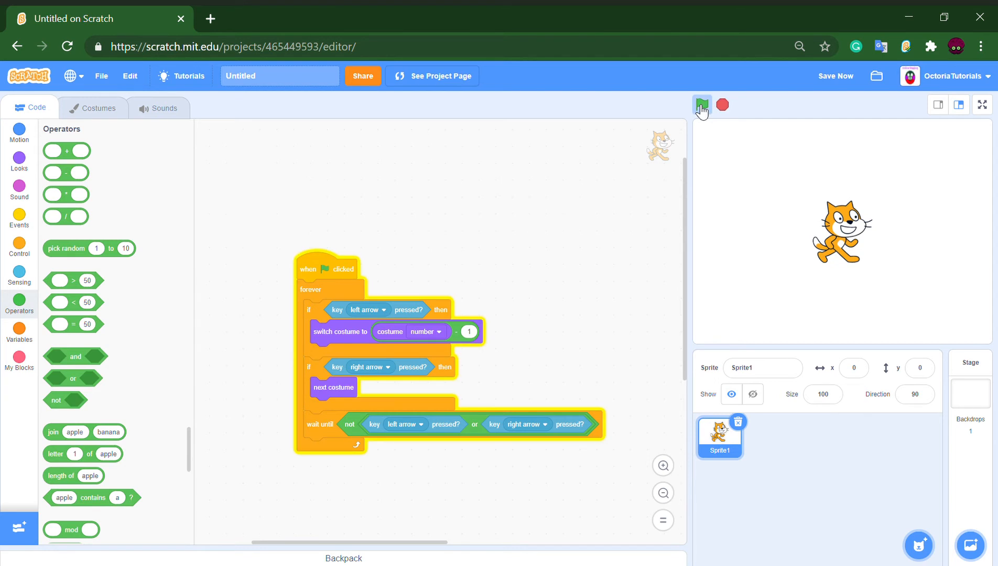
{"action": "mouse_move", "coordinate": [380, 293]}
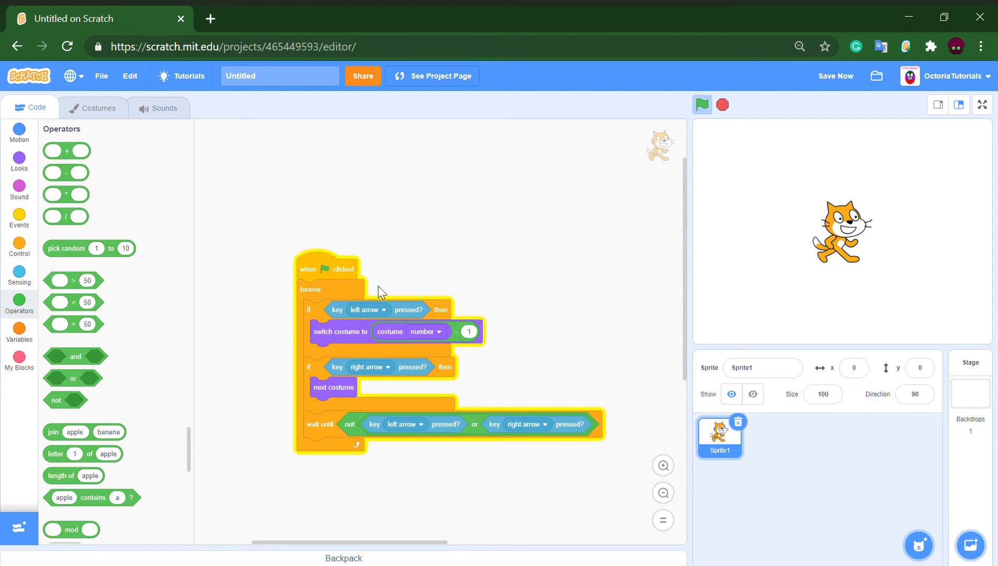
{"action": "mouse_move", "coordinate": [410, 389]}
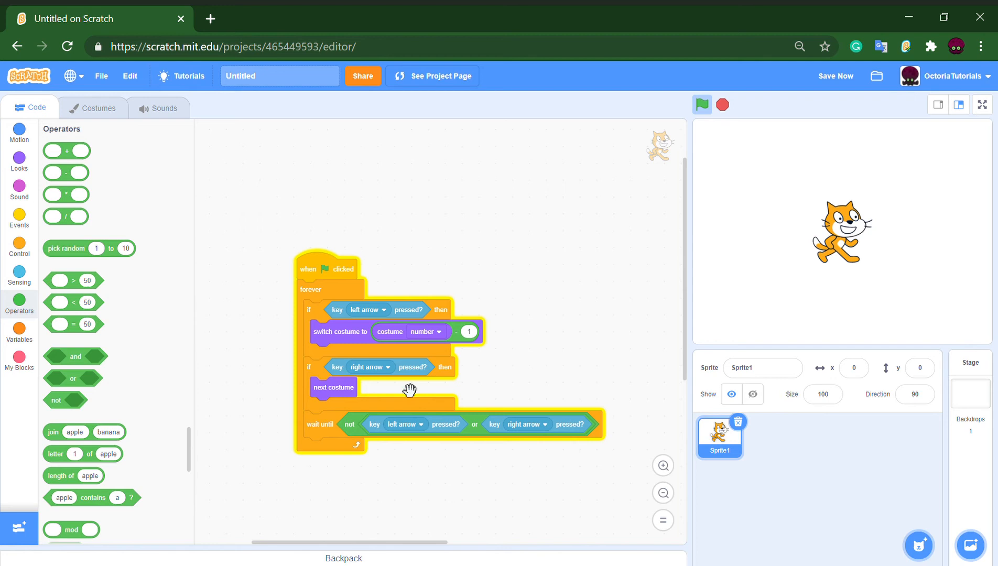
{"action": "mouse_move", "coordinate": [562, 344]}
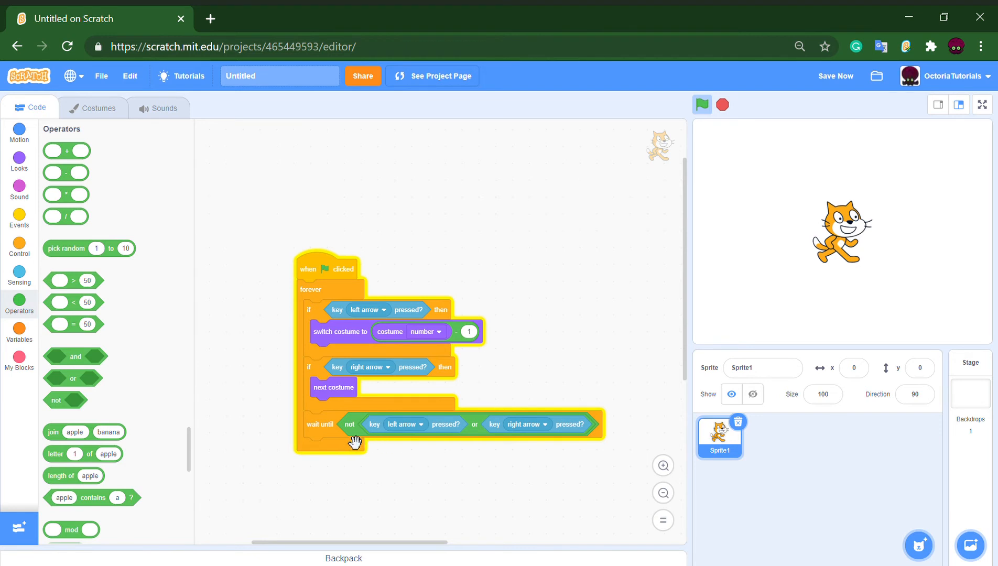
{"action": "mouse_move", "coordinate": [387, 440]}
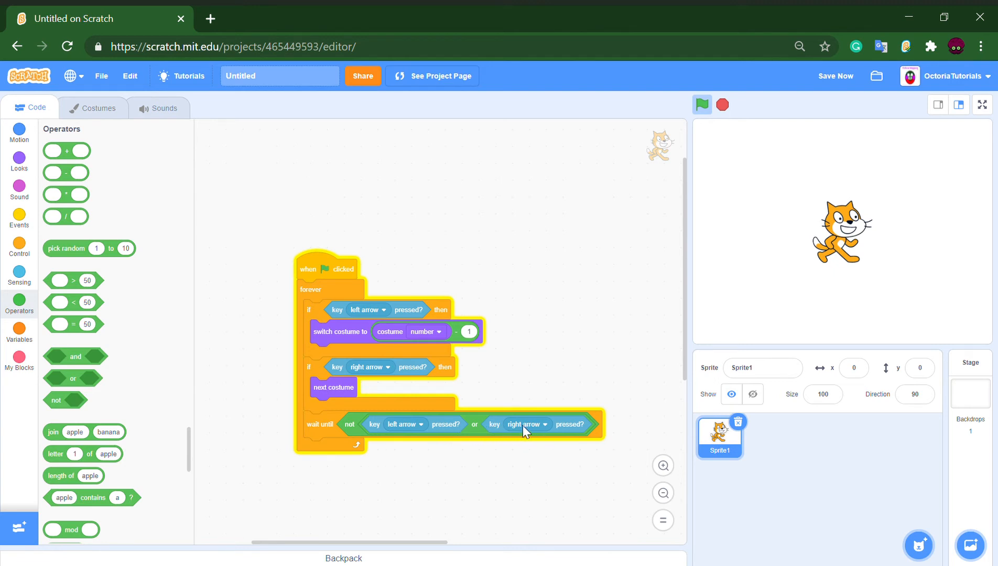
{"action": "mouse_move", "coordinate": [409, 383]}
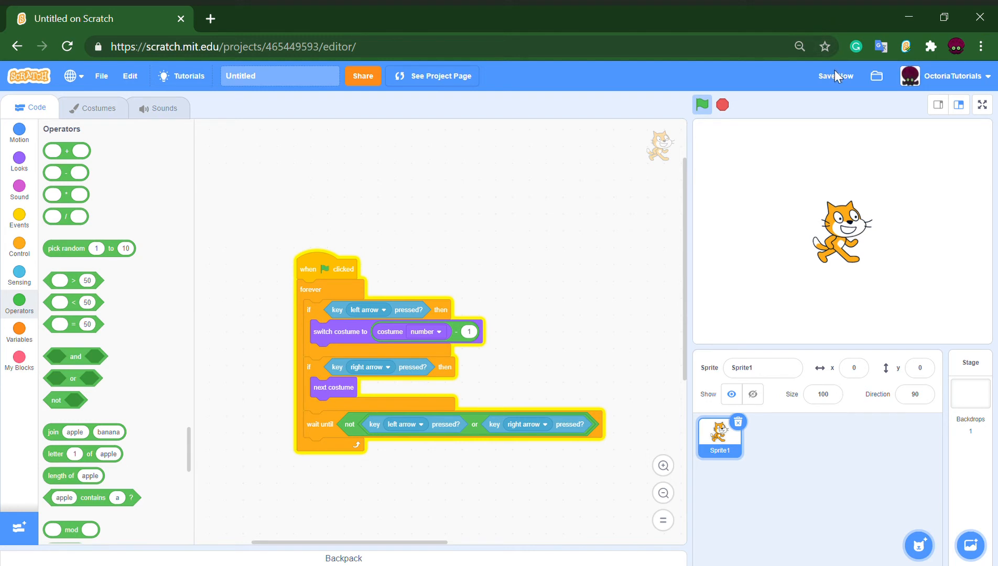
Step: Run the compact costume script, pull the costume arithmetic out of the switch-costume line, and glance at the costumes
{"action": "left_click", "coordinate": [834, 76]}
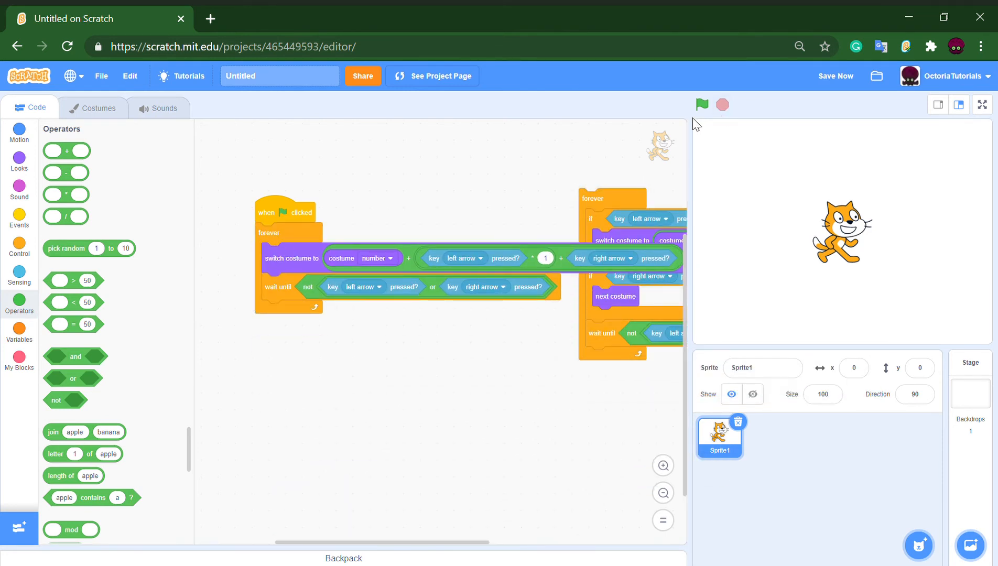
{"action": "left_click", "coordinate": [701, 104]}
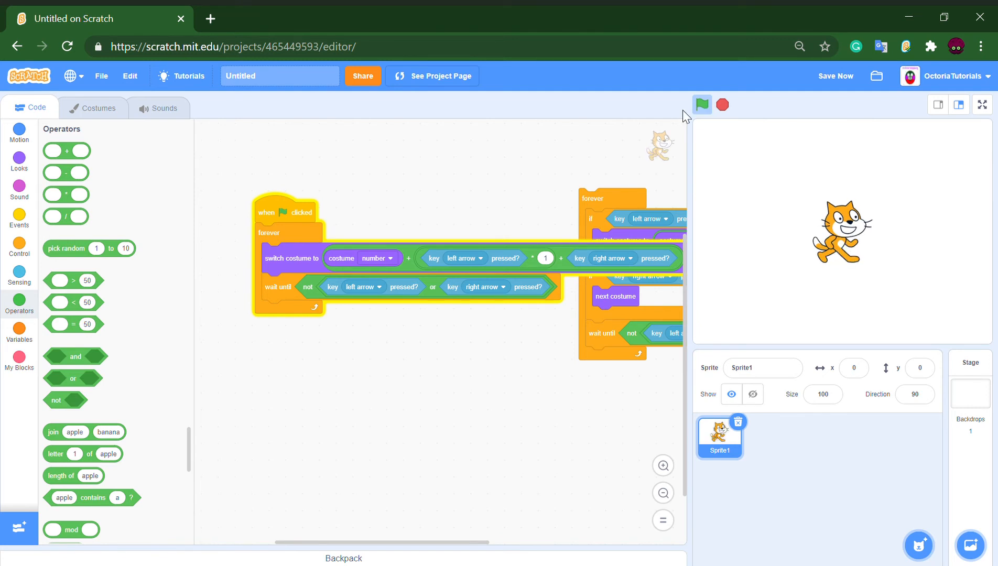
{"action": "left_click_drag", "start_coordinate": [592, 198], "coordinate": [347, 472]}
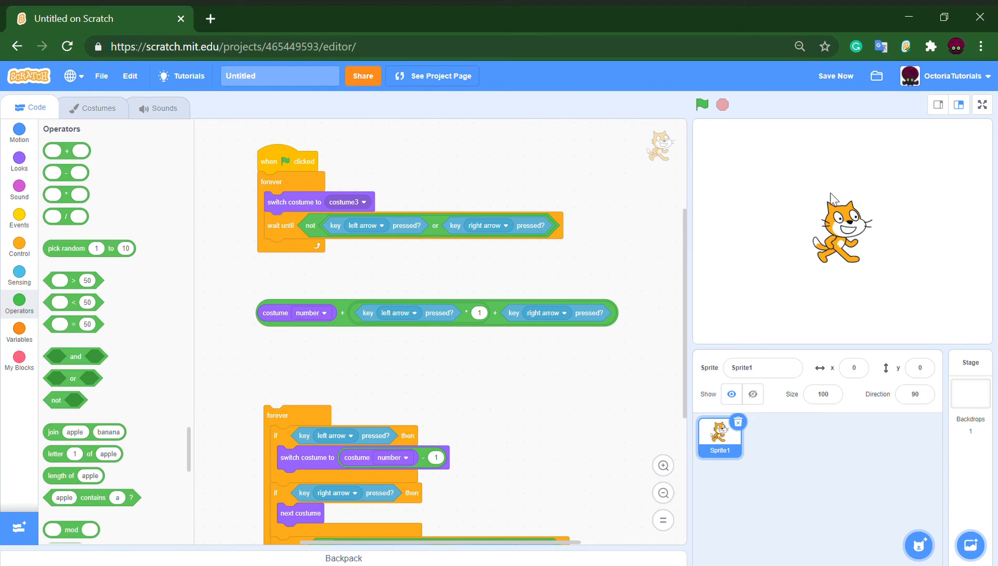
{"action": "mouse_move", "coordinate": [286, 241]}
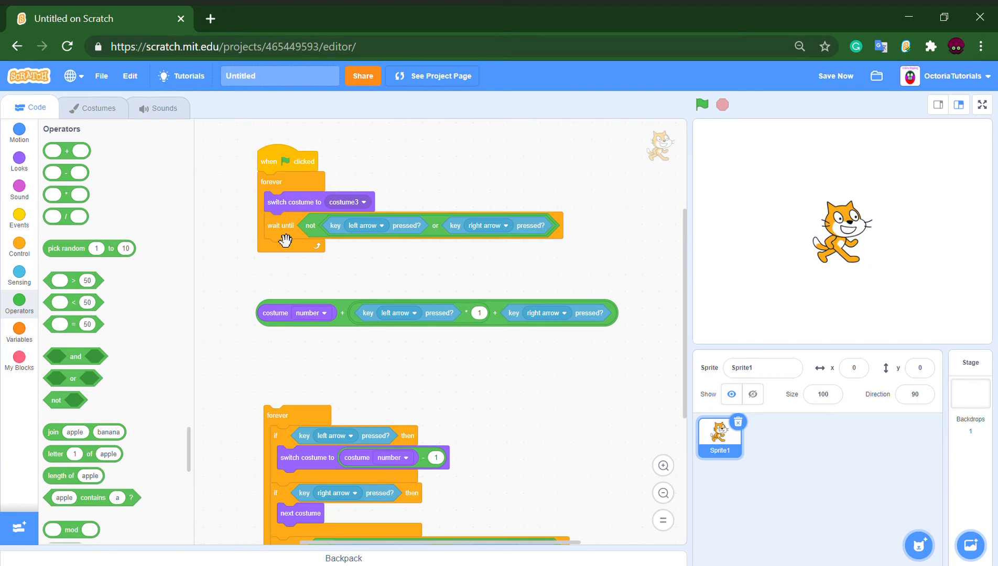
{"action": "left_click", "coordinate": [97, 107]}
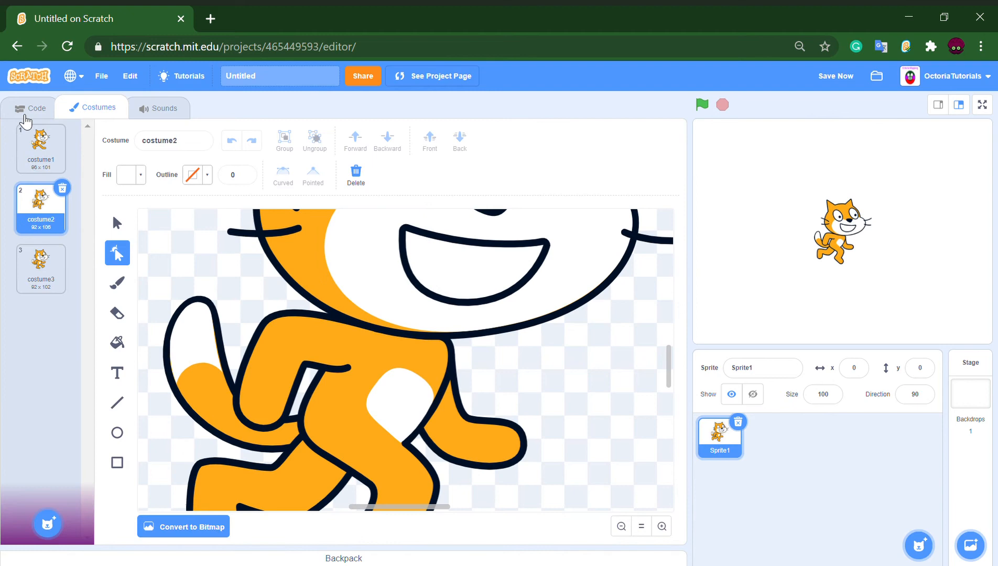
{"action": "left_click", "coordinate": [30, 107]}
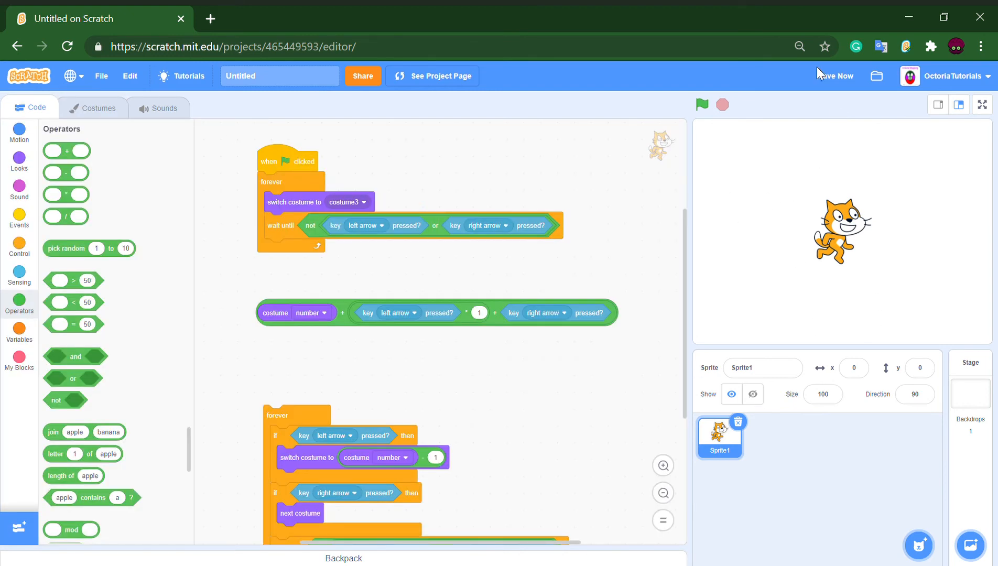
Step: Change the left-arrow term's multiplier to -1 and save the project
{"action": "left_click", "coordinate": [836, 75]}
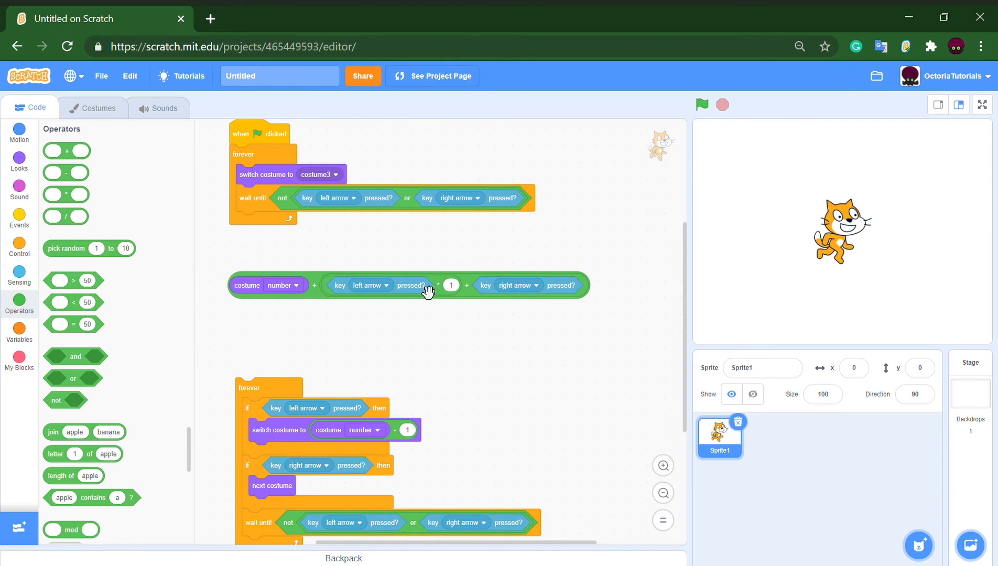
{"action": "mouse_move", "coordinate": [460, 372]}
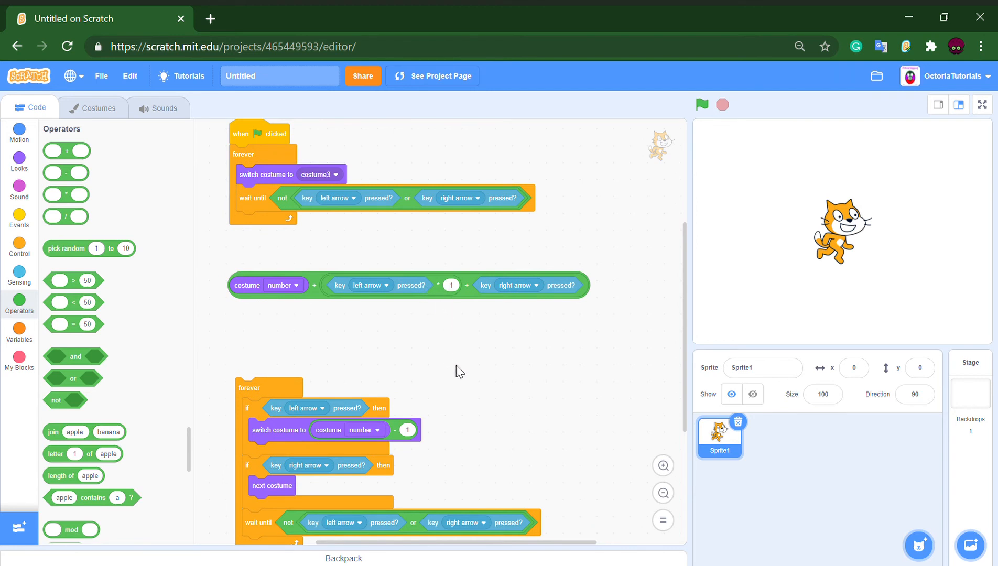
{"action": "left_click", "coordinate": [452, 285]}
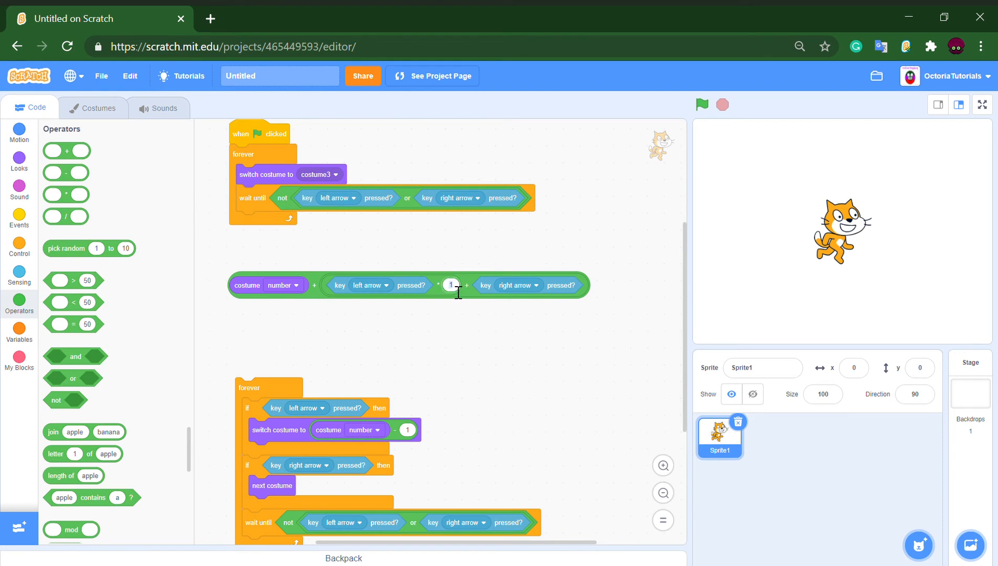
{"action": "type", "text": "-1"}
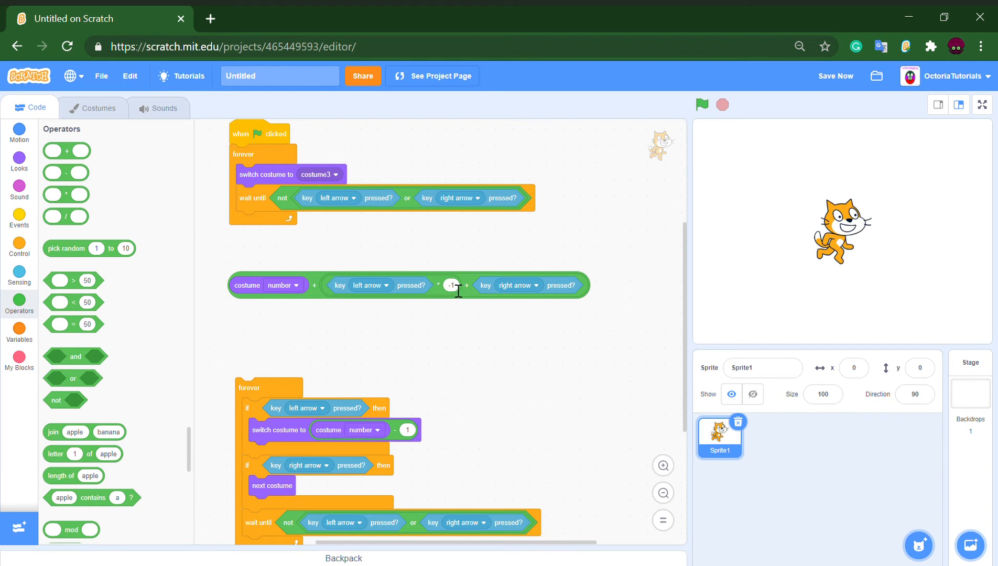
{"action": "mouse_move", "coordinate": [448, 269]}
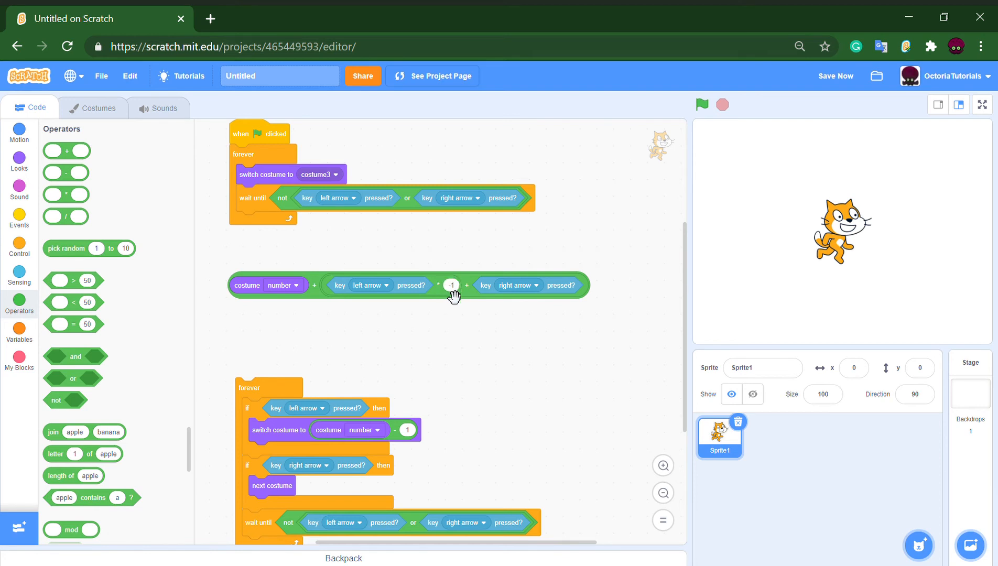
{"action": "left_click", "coordinate": [836, 76]}
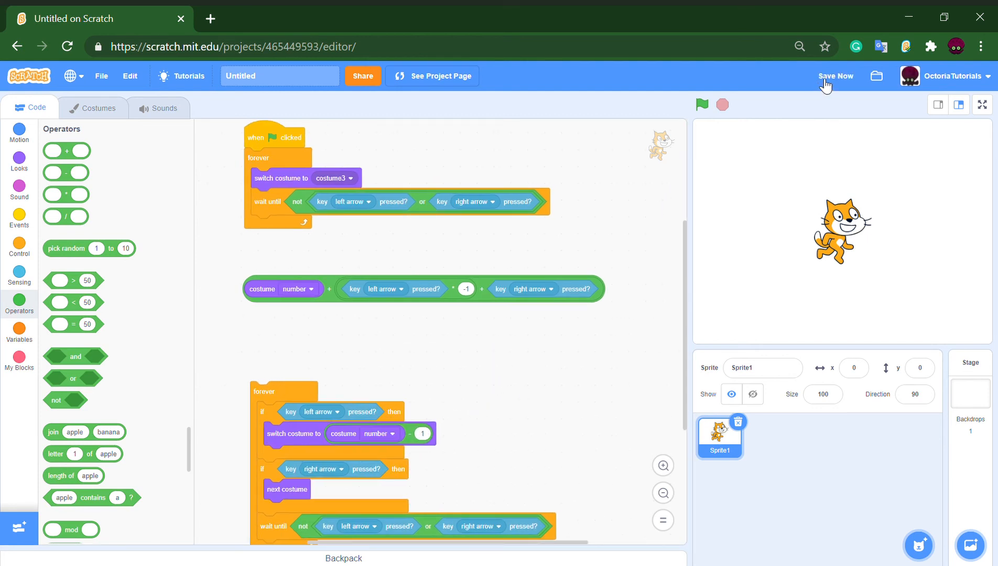
Step: Save the project with the -1 left-arrow multiplier in place
{"action": "left_click", "coordinate": [836, 76]}
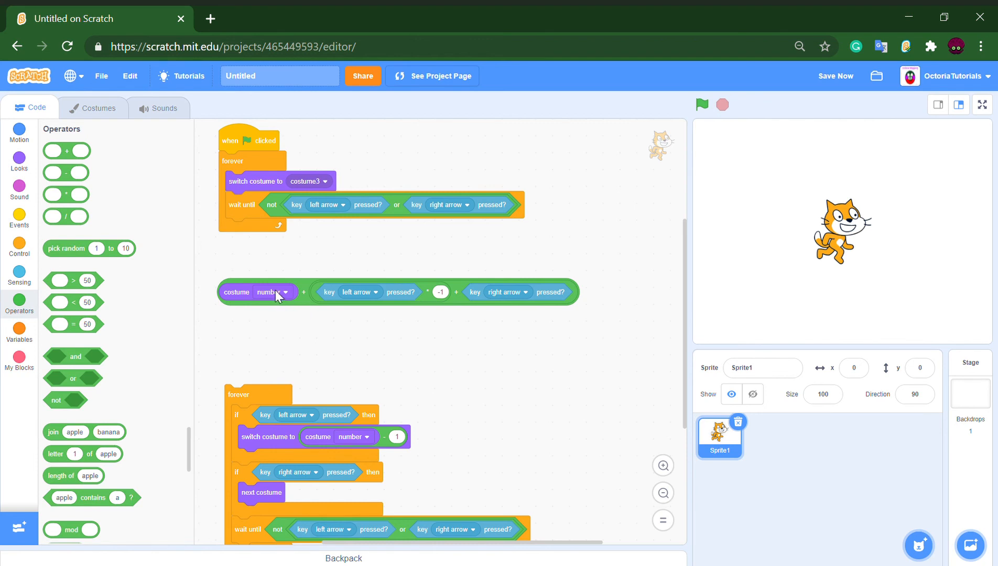
{"action": "mouse_move", "coordinate": [835, 77]}
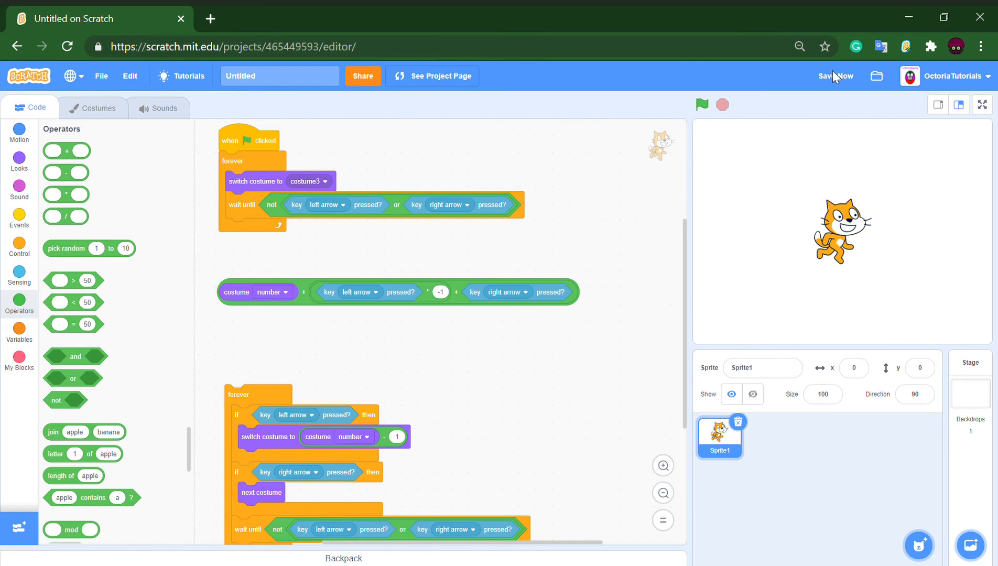
{"action": "left_click", "coordinate": [835, 76]}
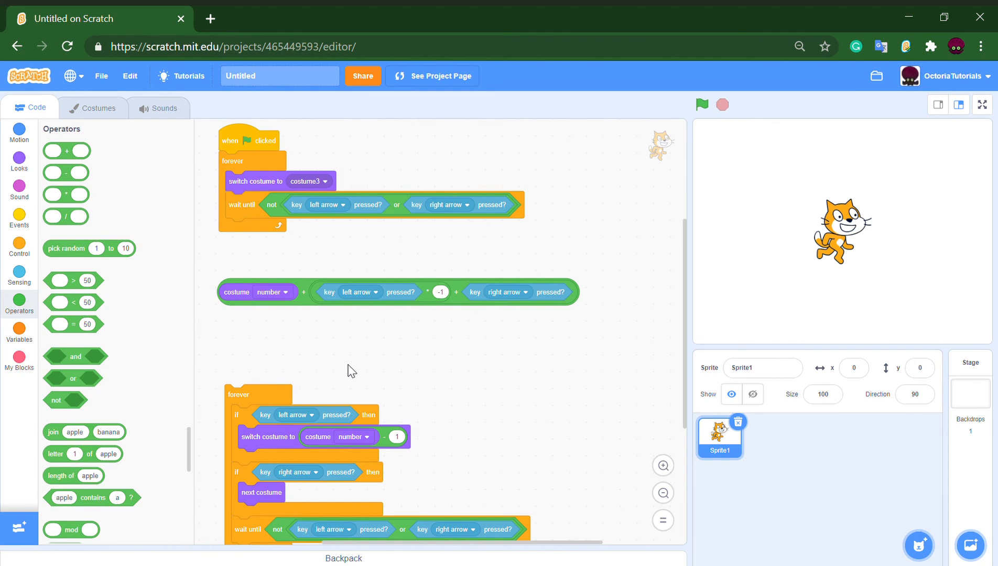
{"action": "mouse_move", "coordinate": [437, 296]}
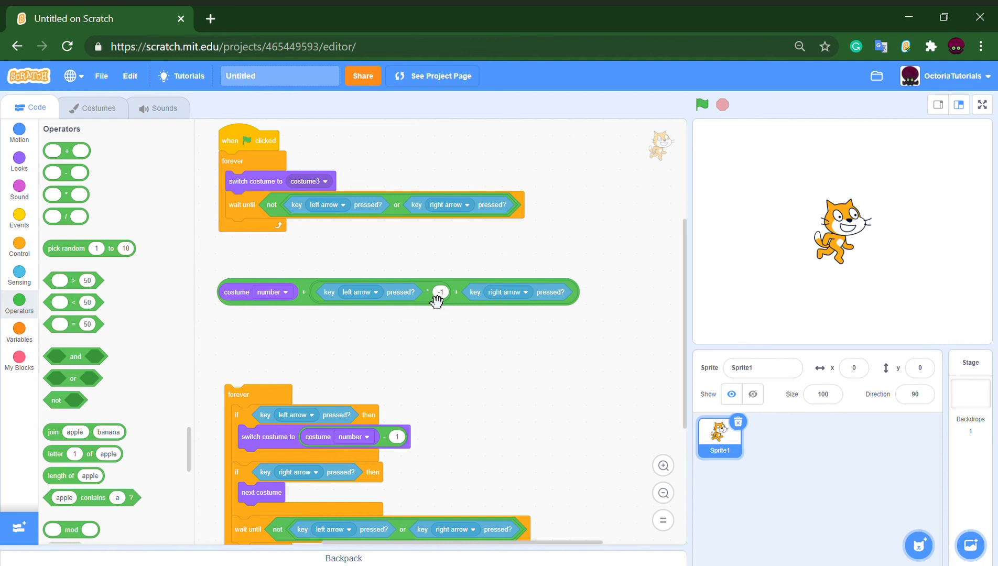
{"action": "mouse_move", "coordinate": [519, 299]}
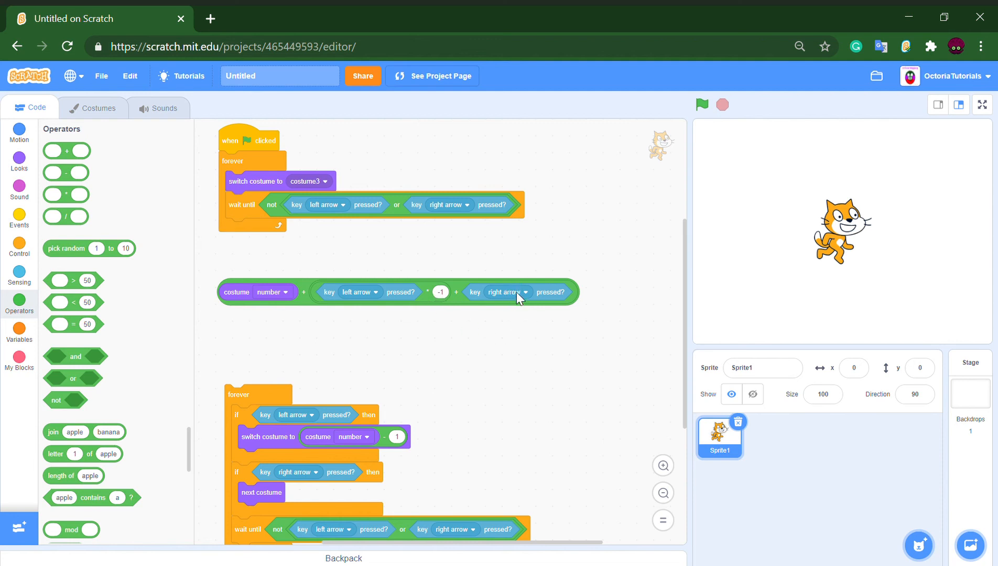
{"action": "mouse_move", "coordinate": [413, 298]}
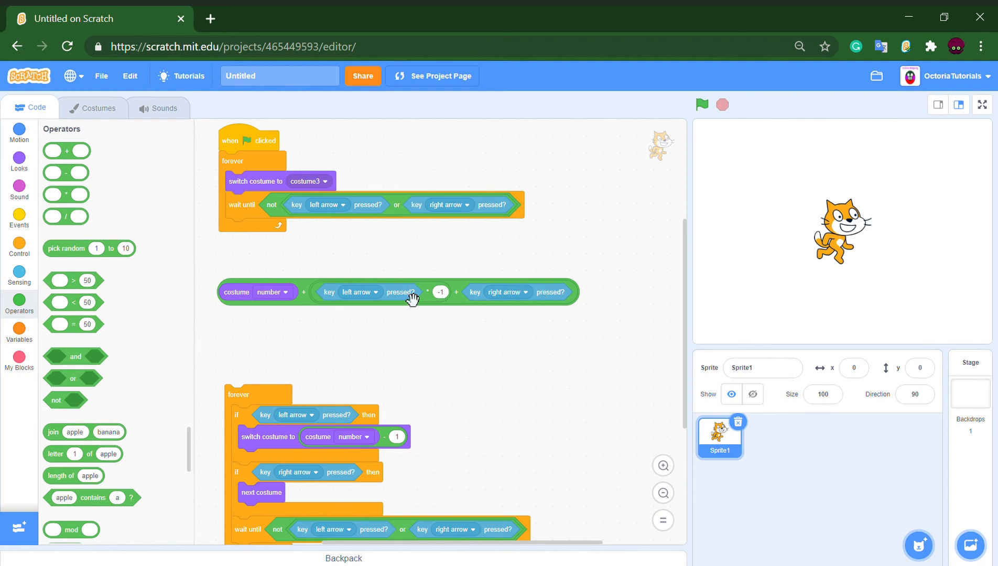
{"action": "mouse_move", "coordinate": [428, 377]}
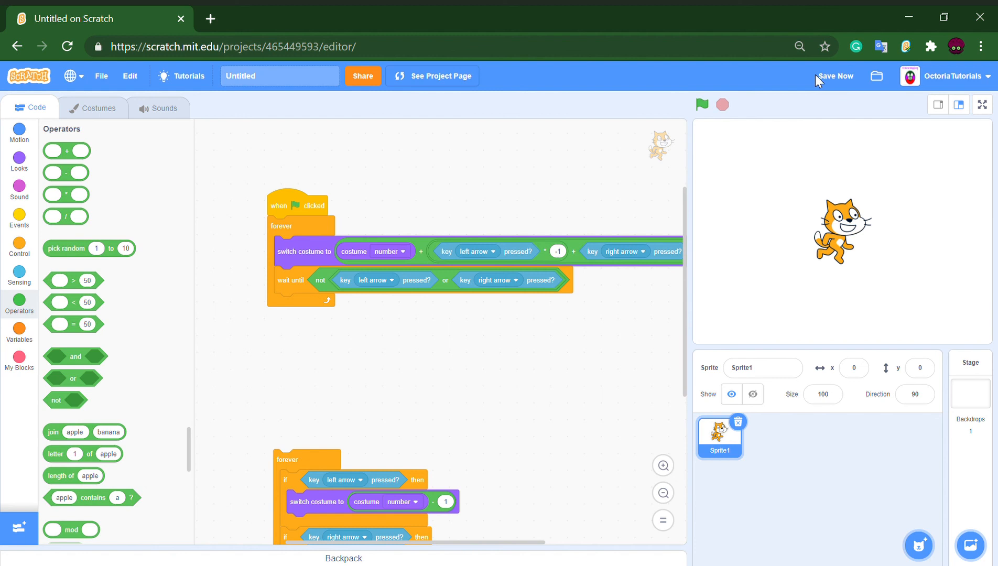
Step: Run the compact script with the arithmetic back inside the switch-costume line
{"action": "left_click", "coordinate": [701, 105]}
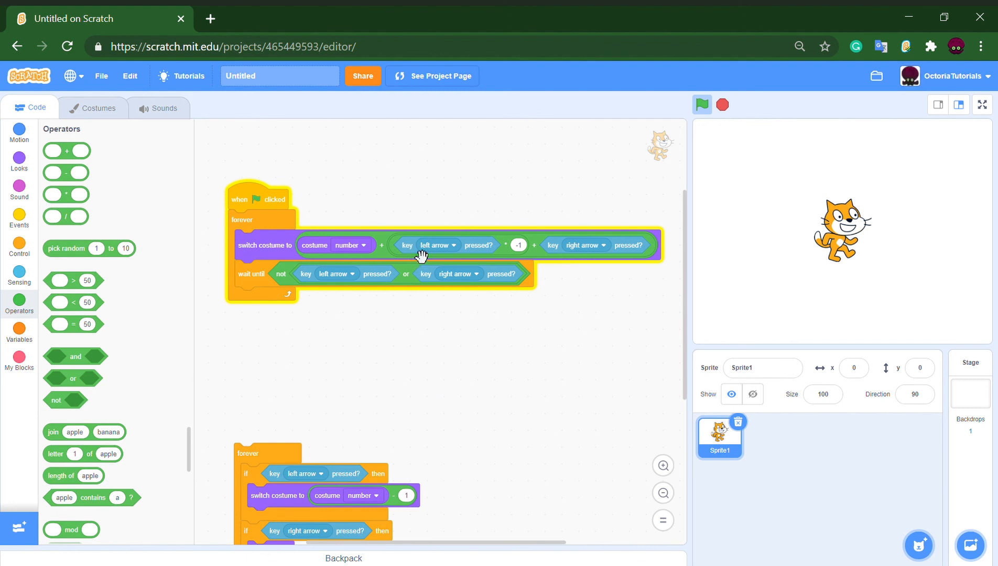
{"action": "mouse_move", "coordinate": [386, 255]}
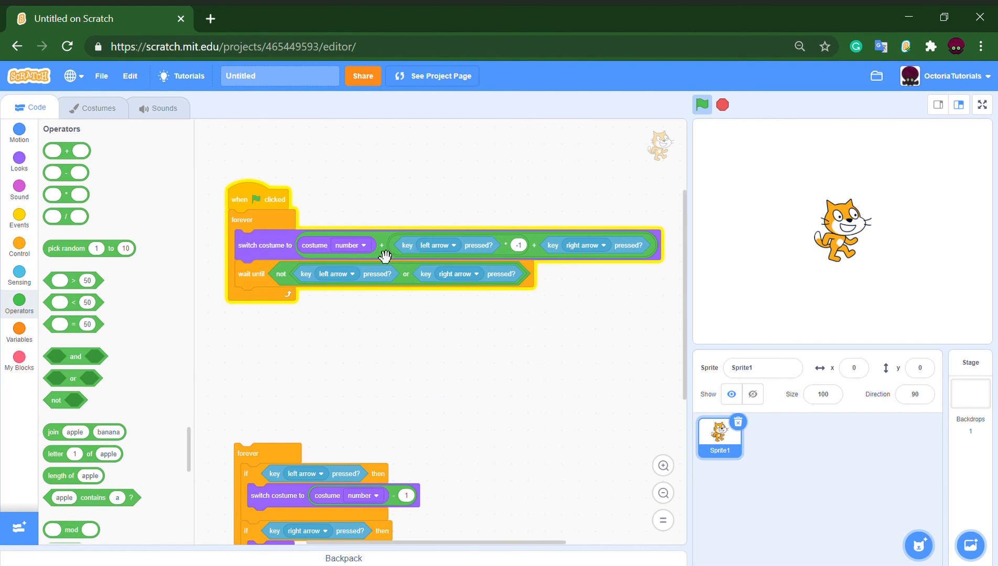
{"action": "mouse_move", "coordinate": [683, 119]}
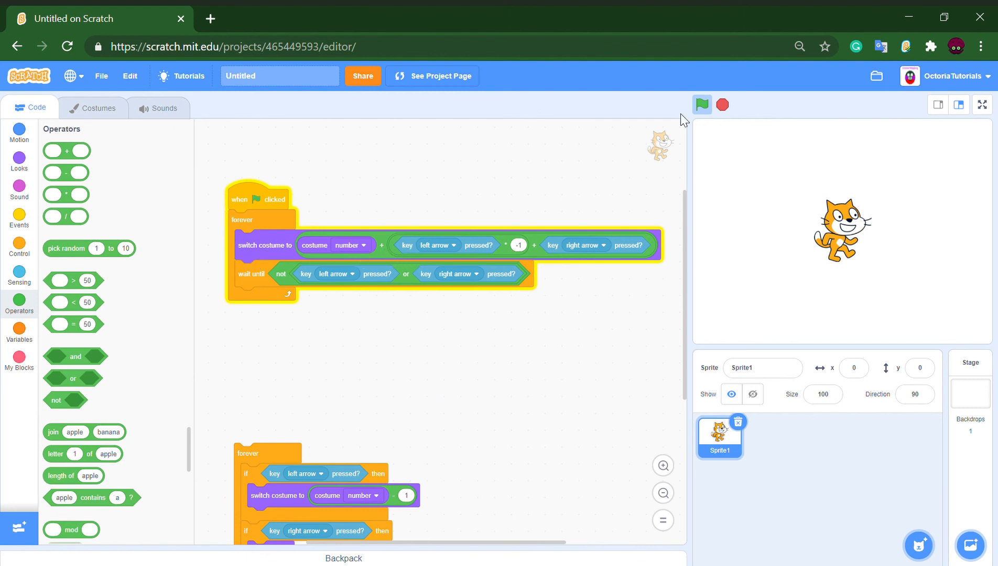
Step: Scroll the view while the compact script keeps switching the cat's costume
{"action": "scroll", "scroll_direction": "down", "scroll_amount": 3}
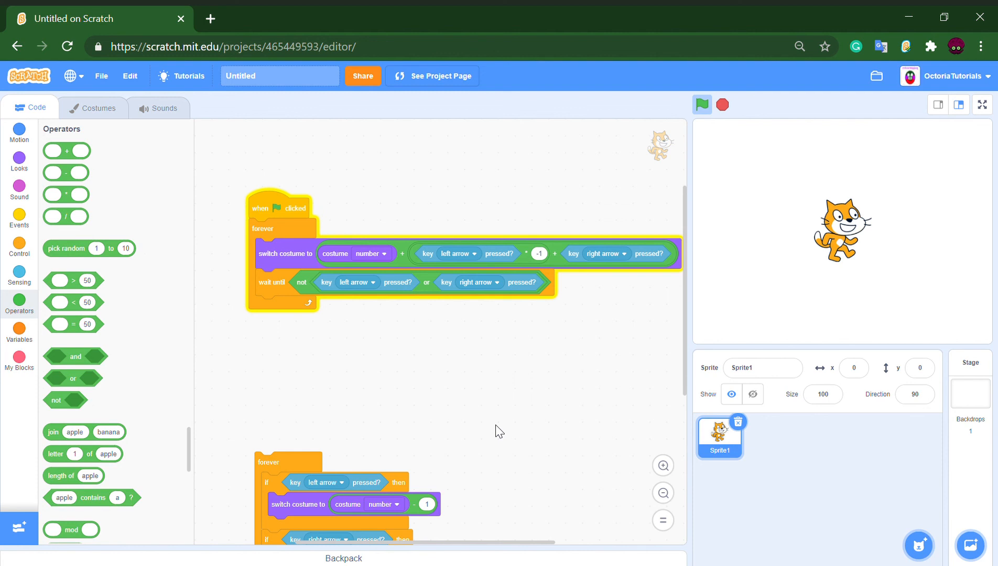
{"action": "mouse_move", "coordinate": [610, 305]}
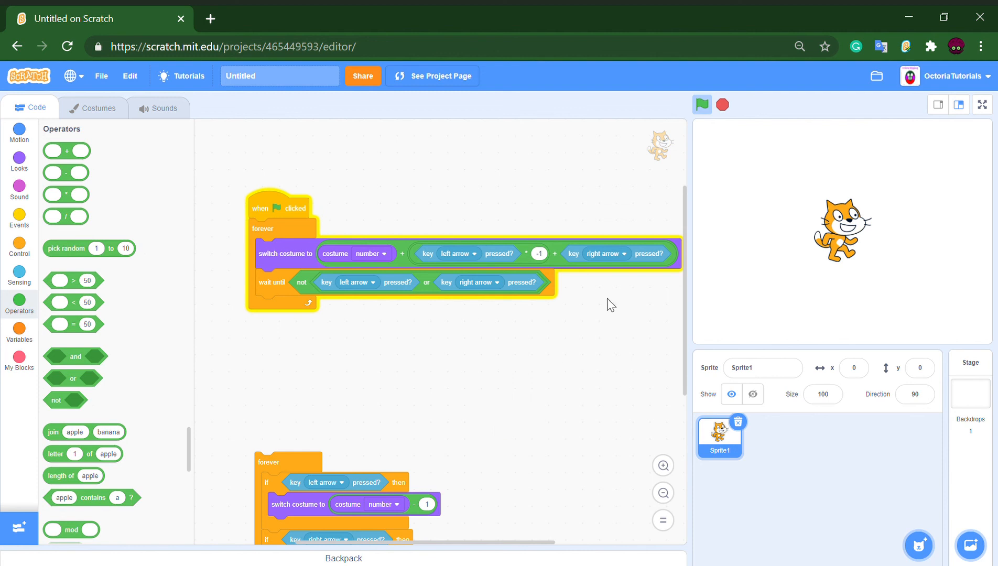